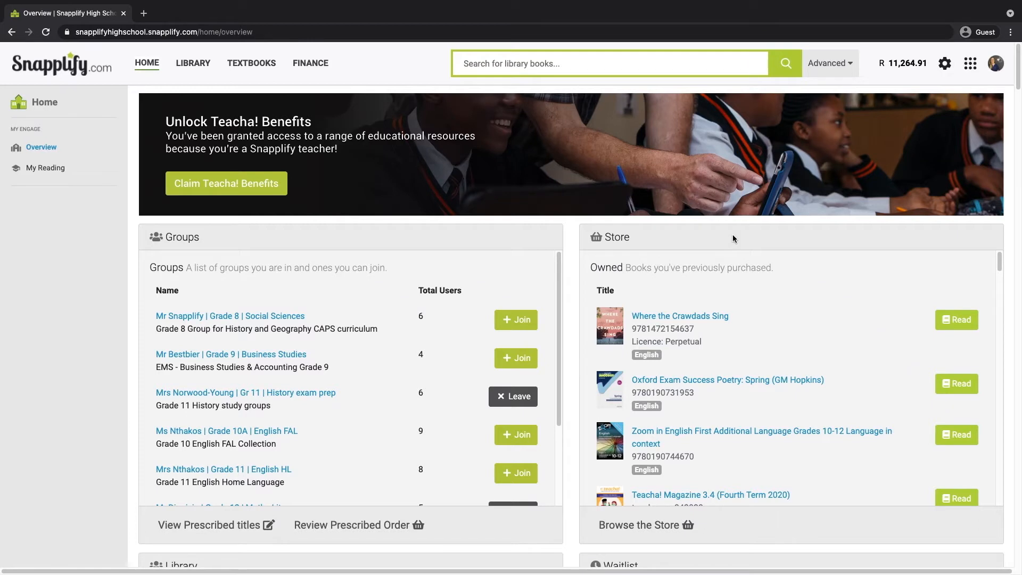
- Navigate to Textbooks > Prescribed Lists and open the Grade 8 English HL list
left_click(252, 62)
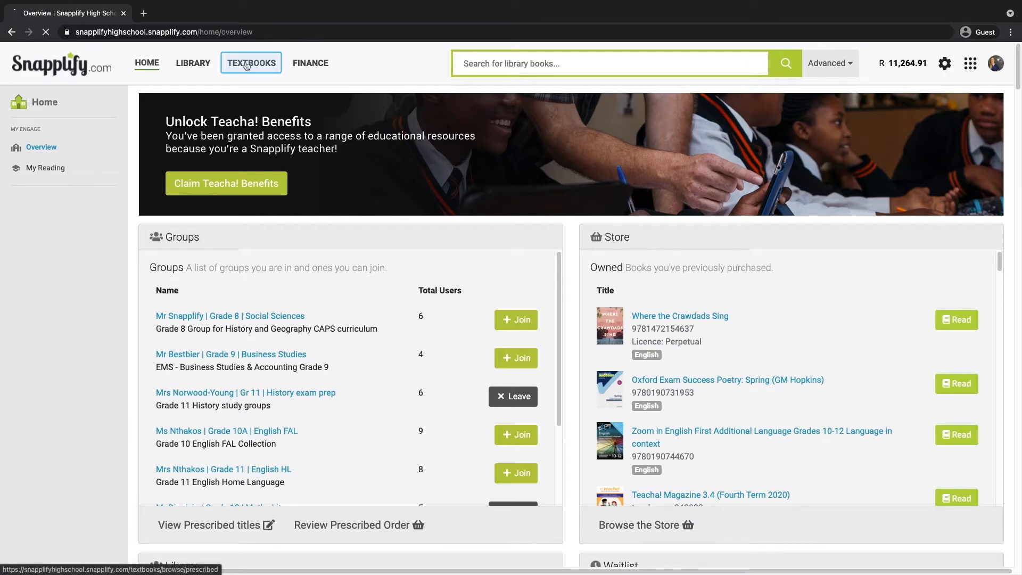
left_click(251, 62)
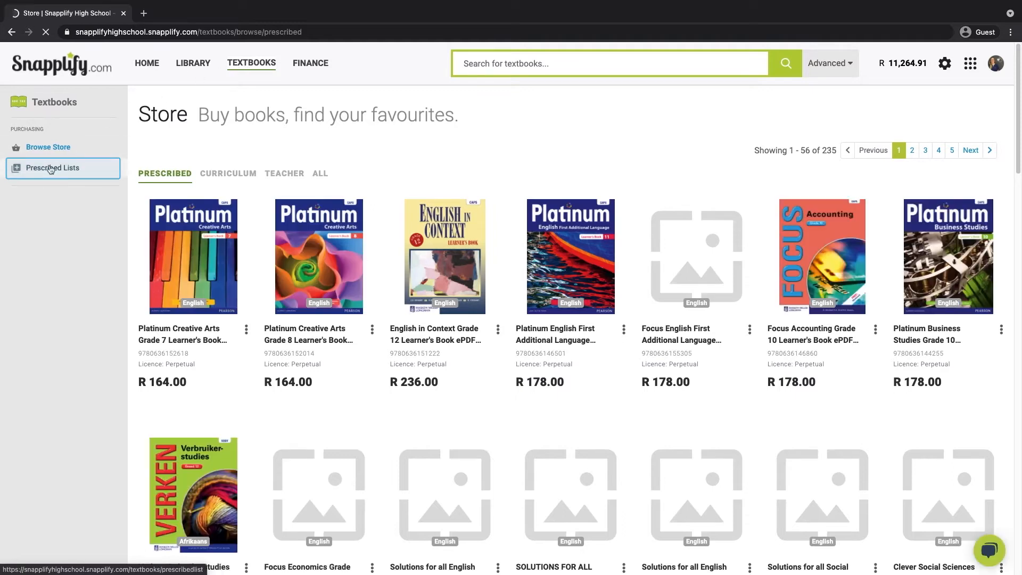
left_click(54, 167)
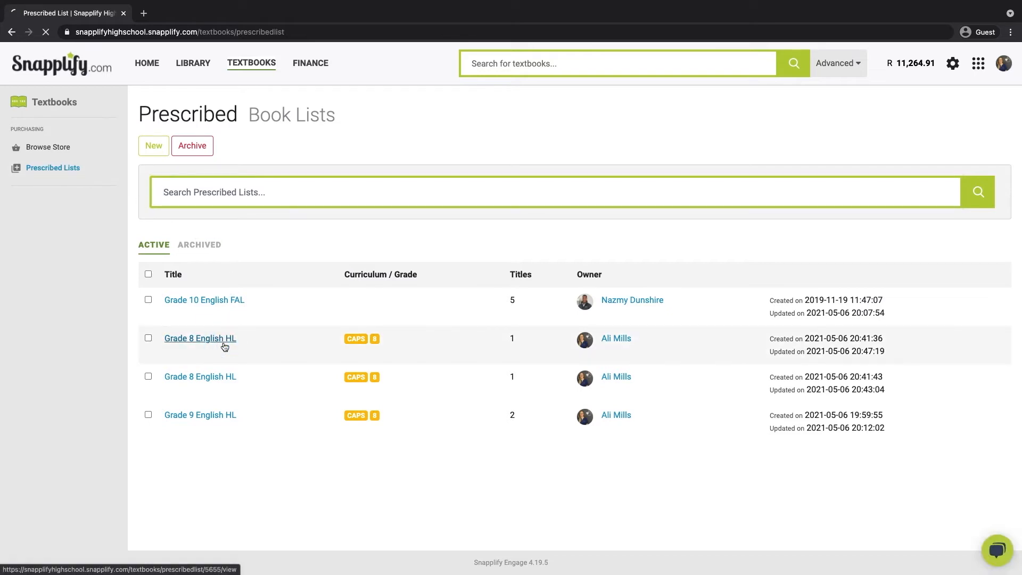
left_click(199, 338)
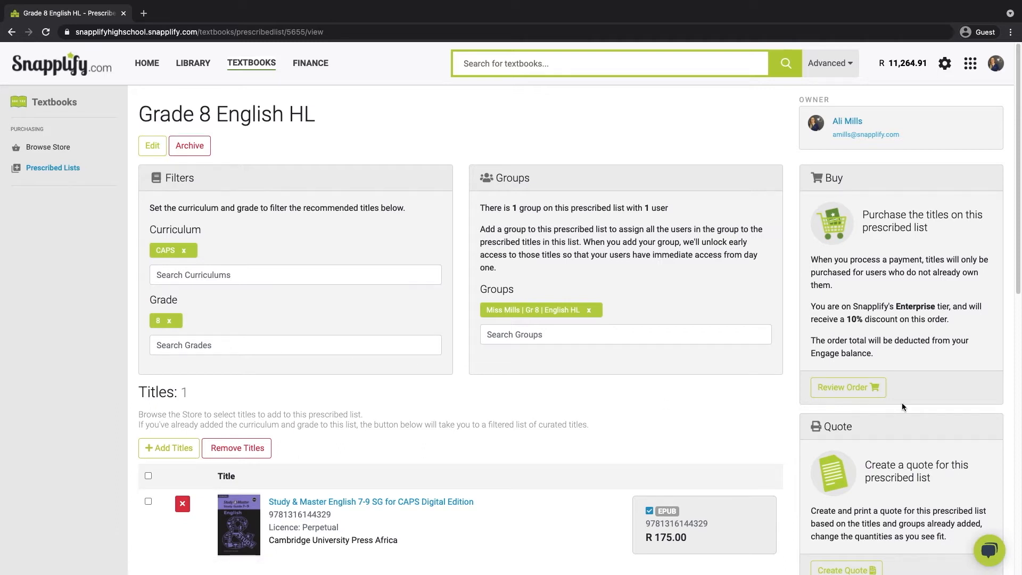
scroll("down", 3)
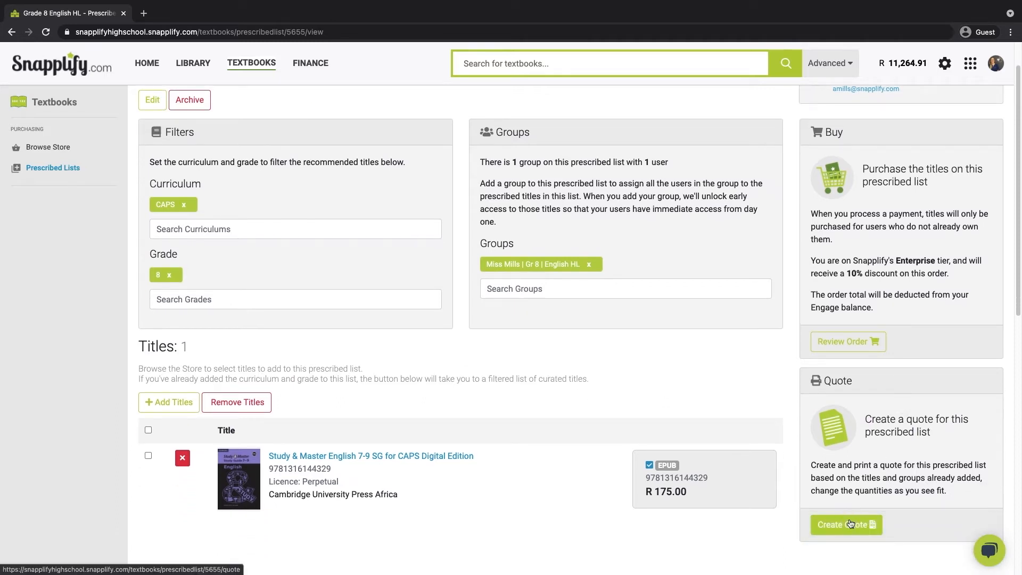
- Create a quote for the Grade 8 English HL list (R 157.49) and start printing it
left_click(847, 524)
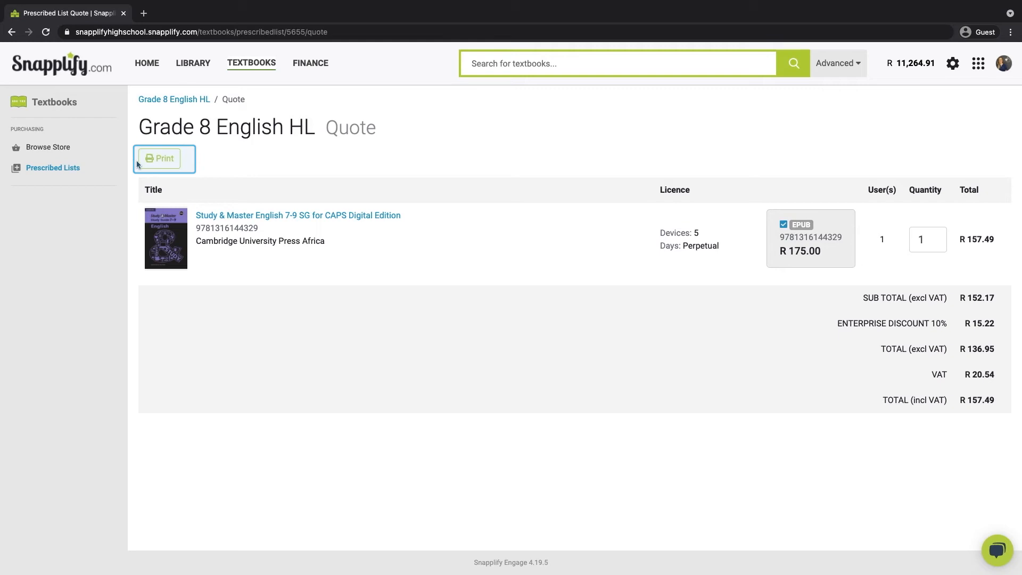
left_click(160, 158)
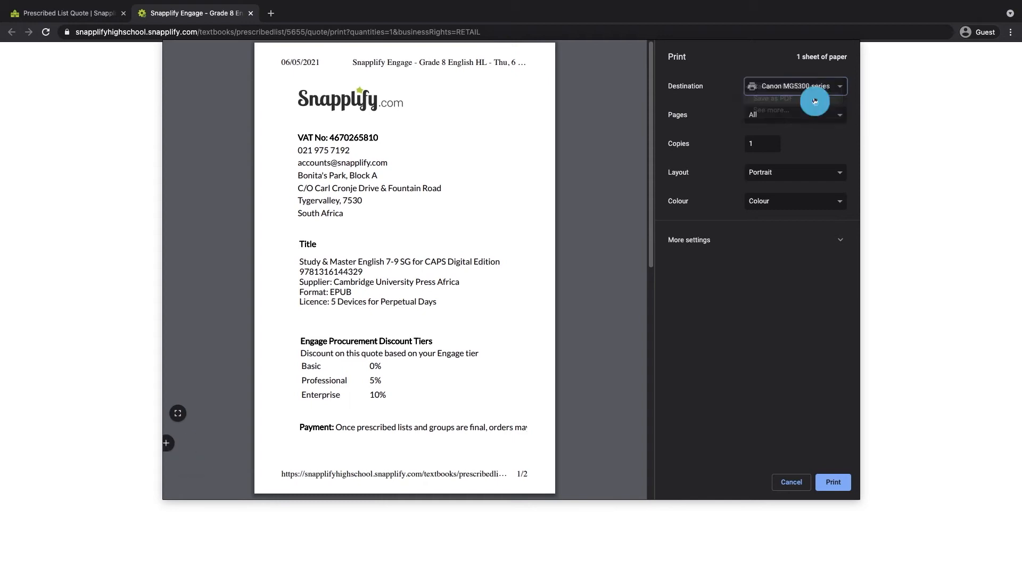
- Save the quotation as a PDF into the Downloads folder via Save as PDF destination
left_click(786, 99)
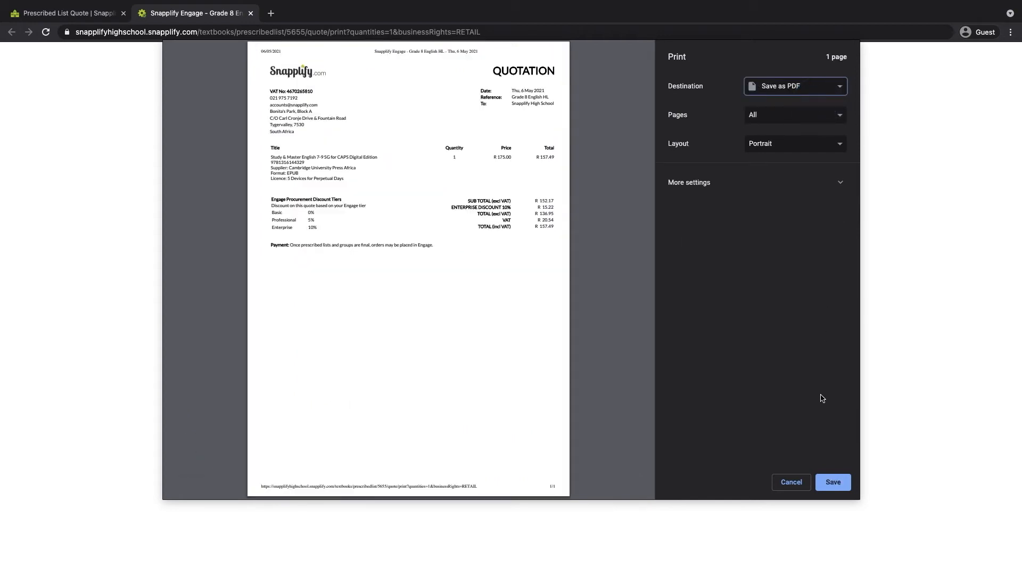
left_click(833, 481)
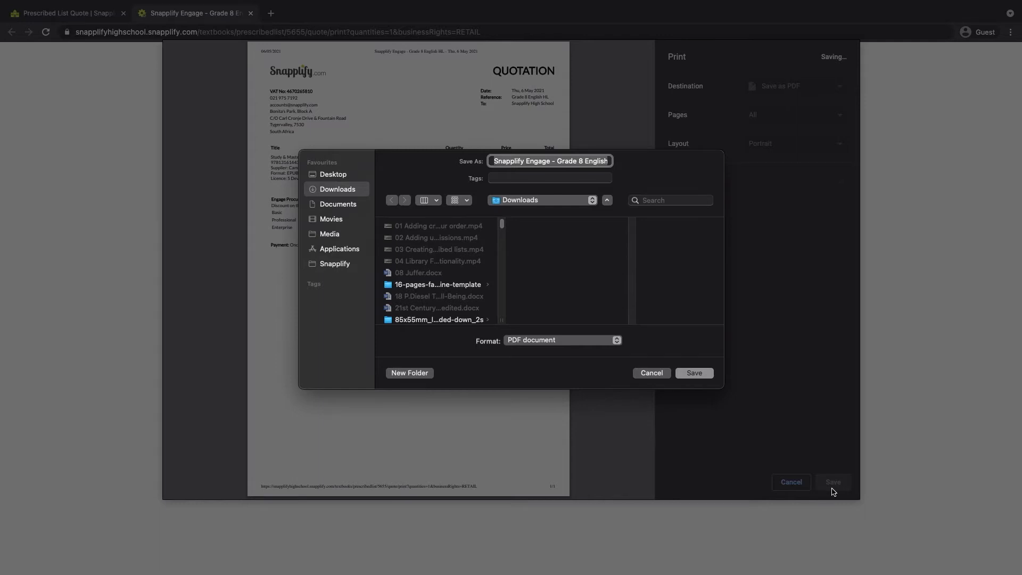
left_click(693, 373)
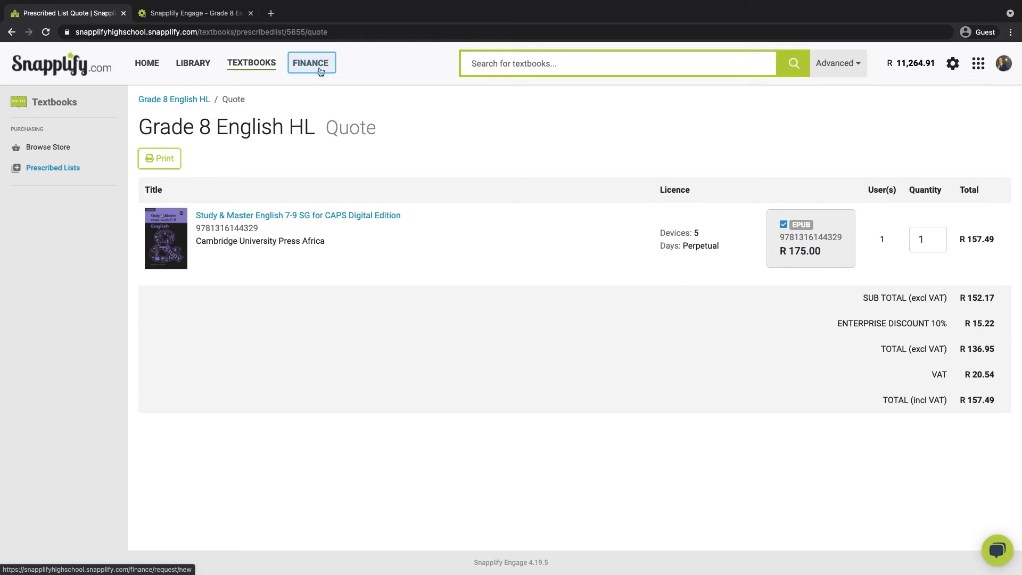
- Go to Finance > Account to view the R 11,264.91 balance and transaction history
left_click(311, 63)
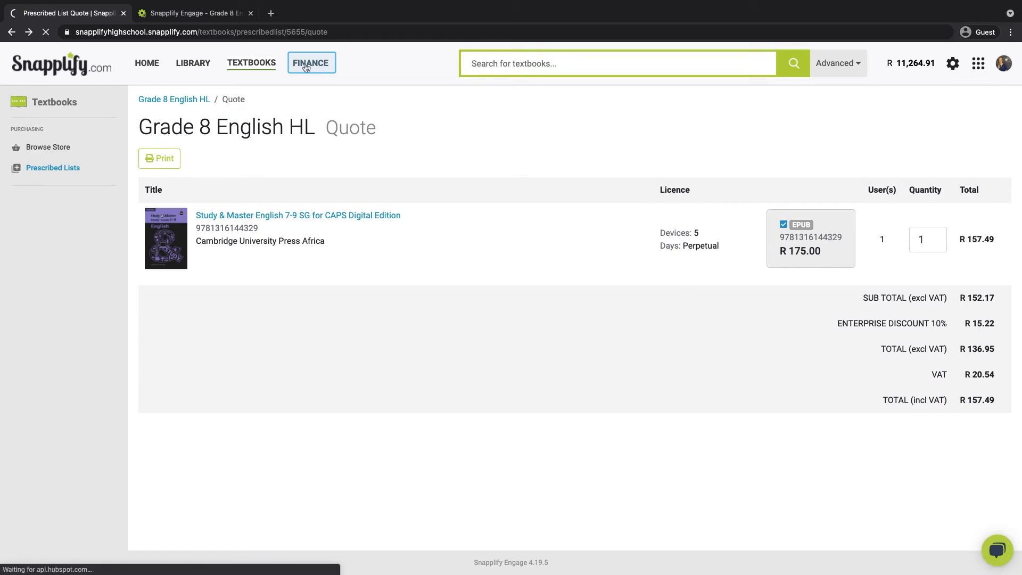
left_click(310, 63)
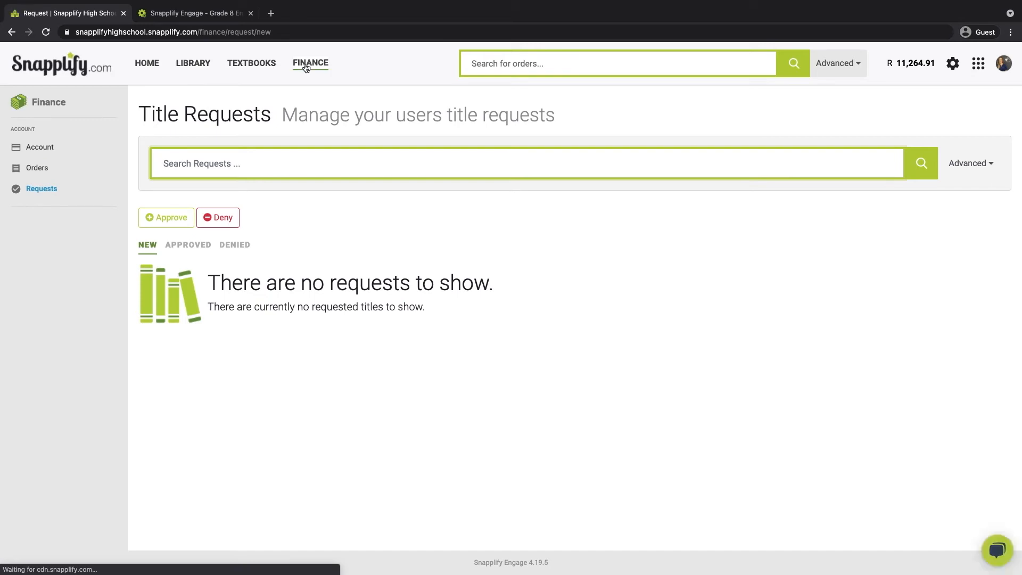
mouse_move(41, 147)
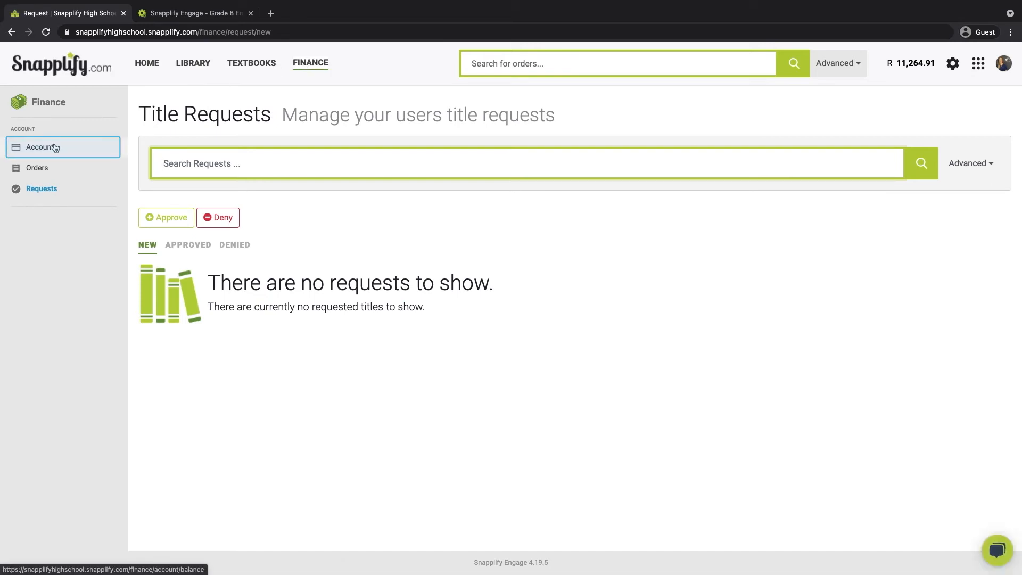
left_click(42, 147)
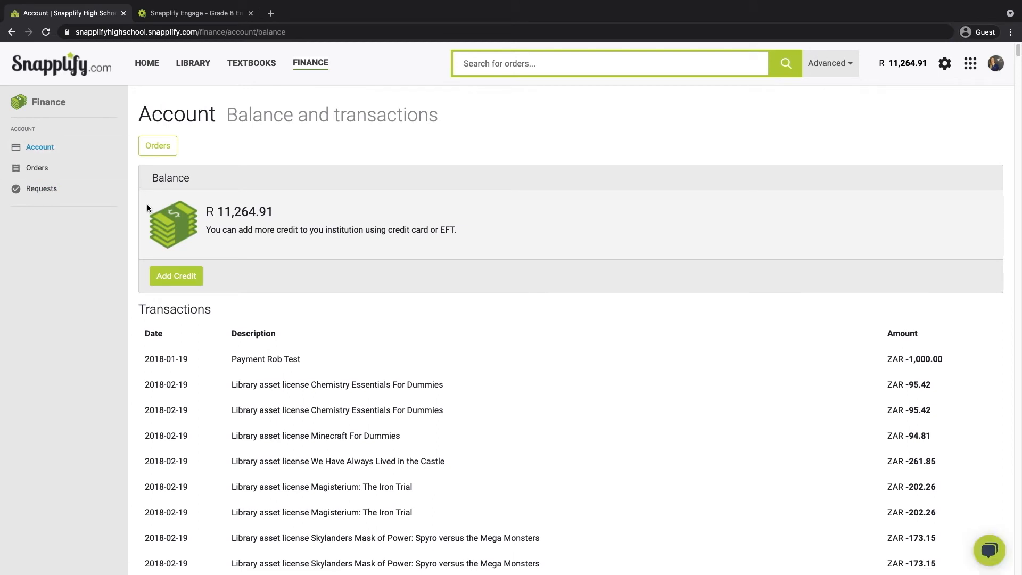
- Add a 200.00 credit top-up to the account, proceeding to the payment page
left_click(176, 276)
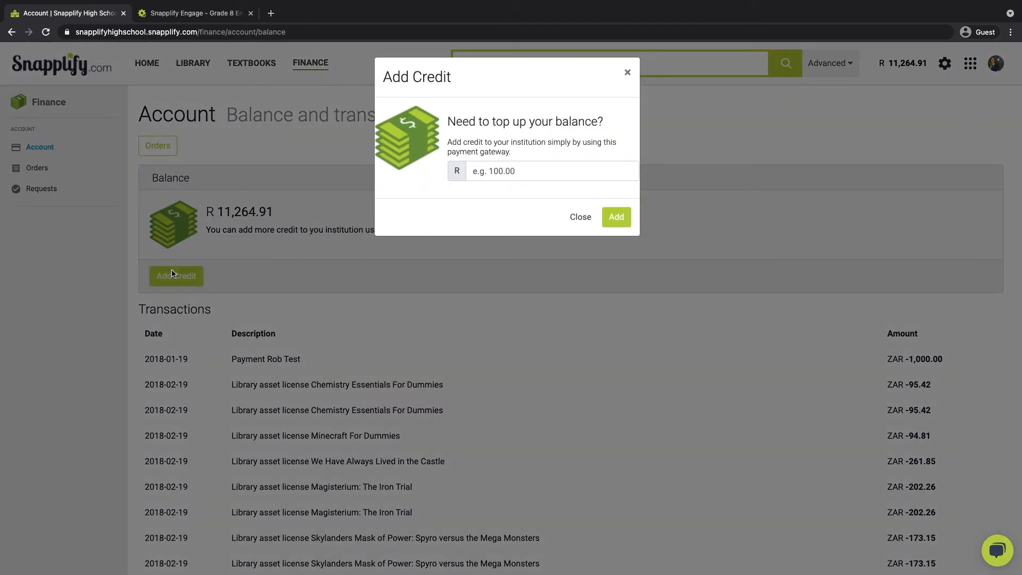
left_click(551, 170)
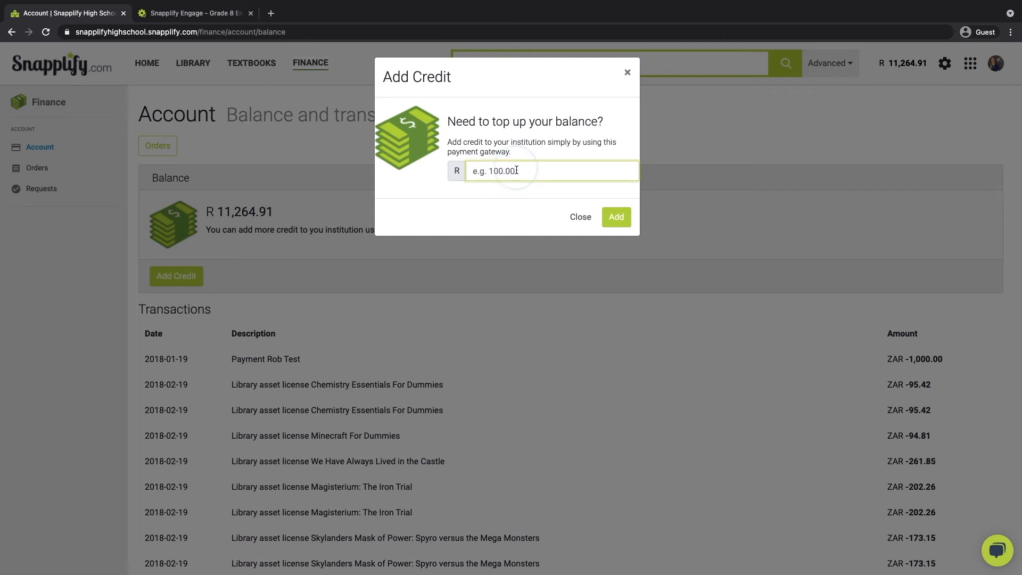
type("2")
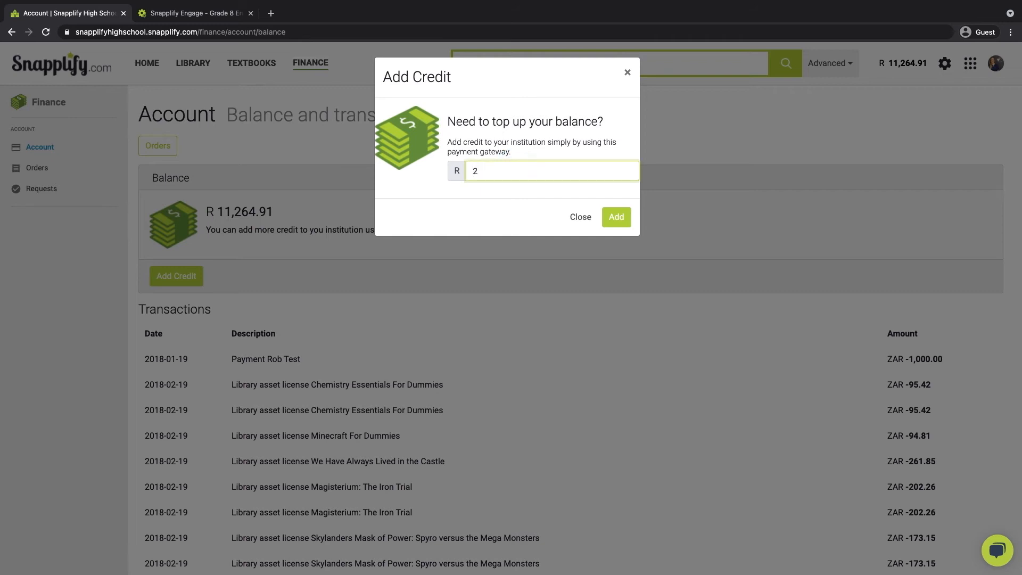
type("00.00")
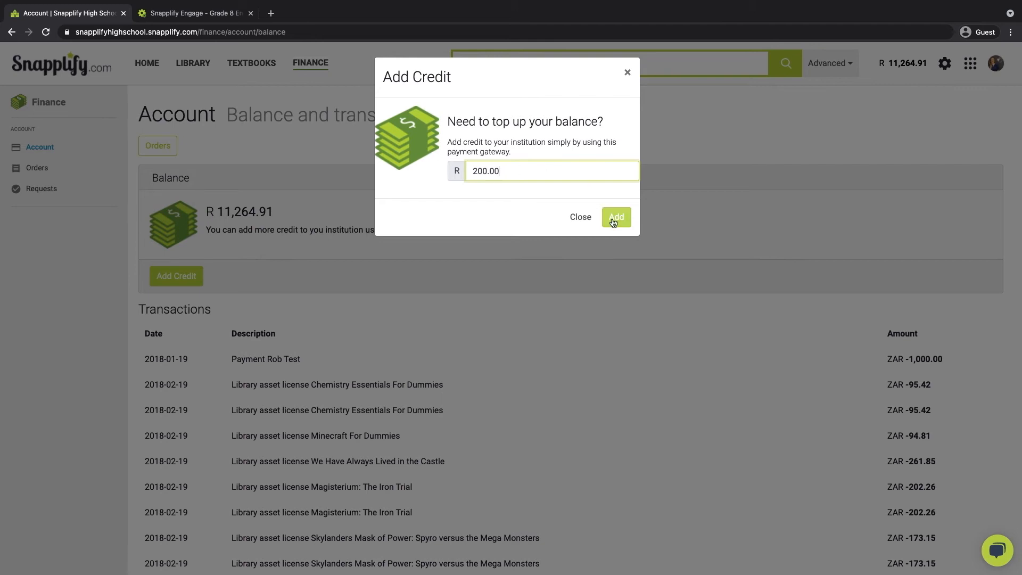
left_click(614, 216)
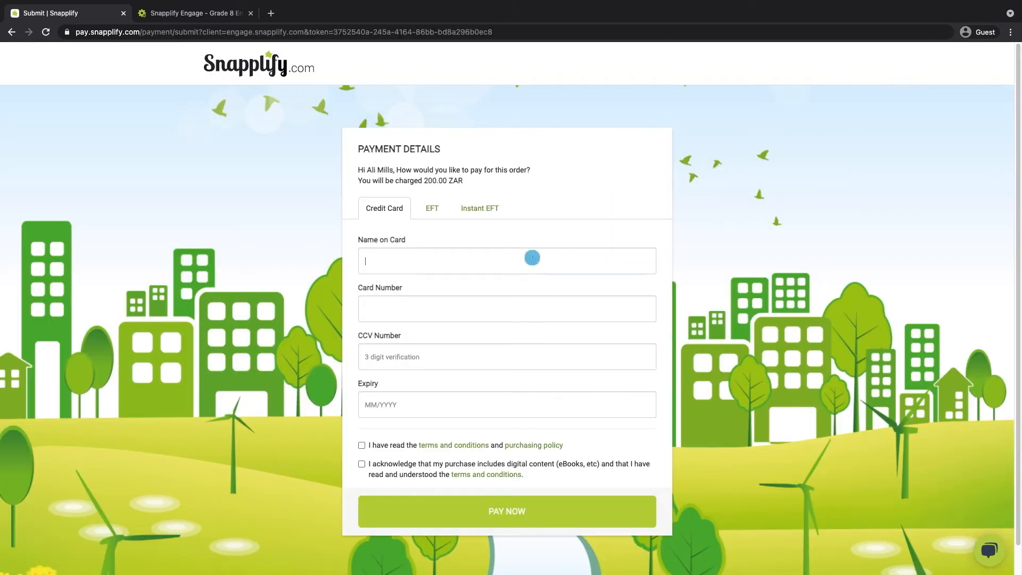
- Enter card details on Snapplify Pay and accept both the terms and digital-content agreements
type("xx")
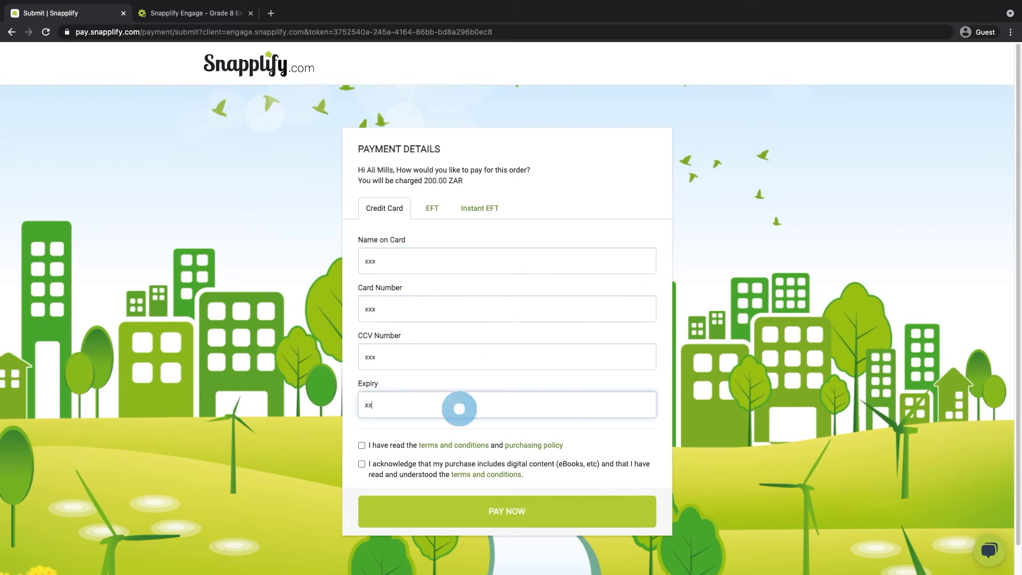
left_click(361, 445)
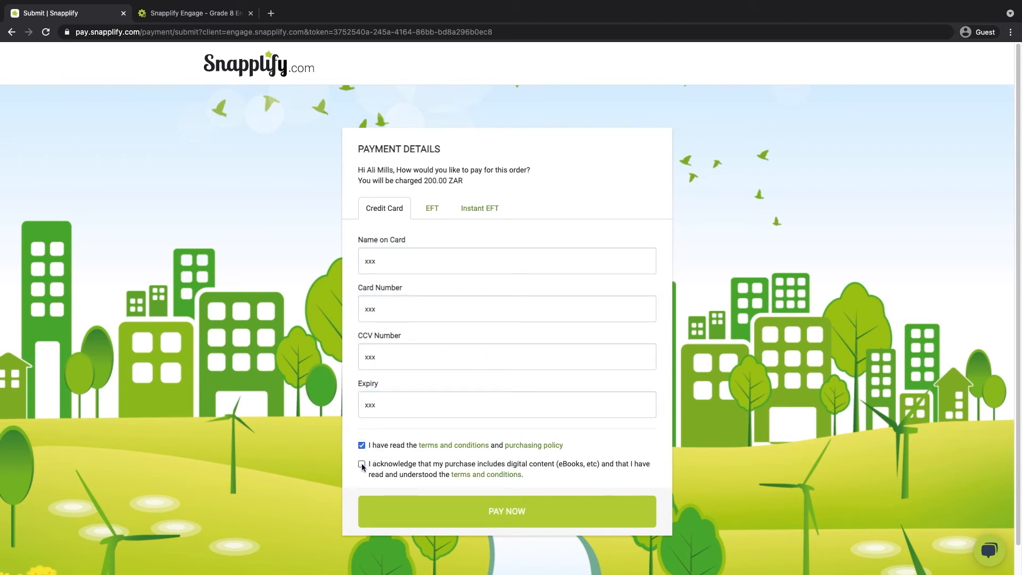
left_click(506, 511)
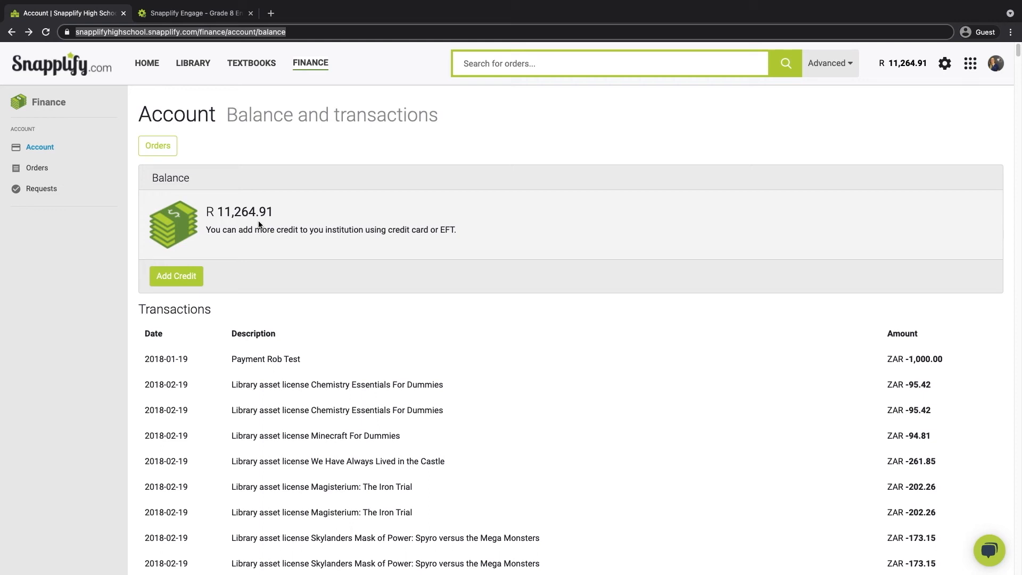
- Return to Textbooks > Prescribed Lists and reopen the Grade 8 English HL list
left_click(252, 63)
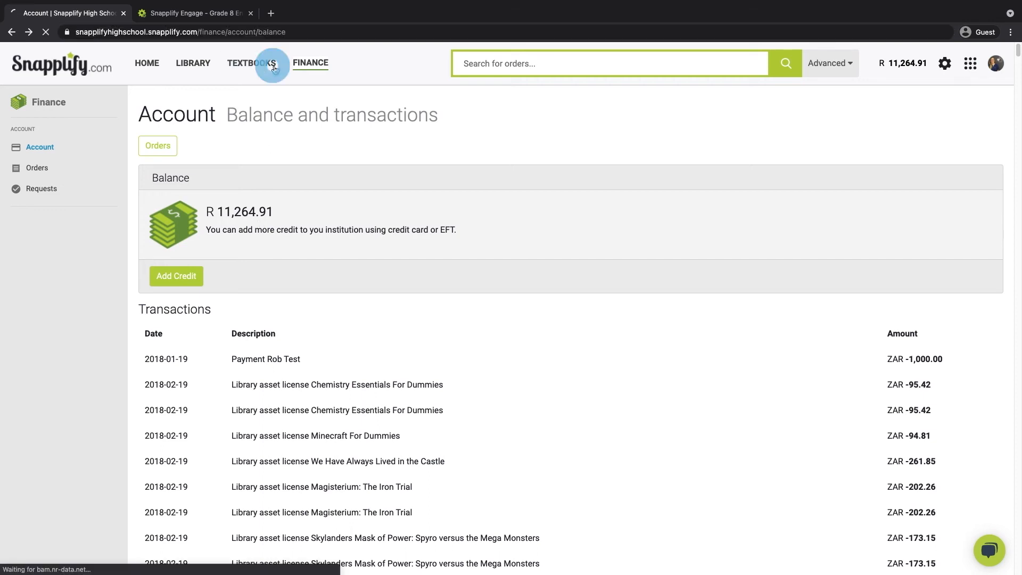
left_click(252, 63)
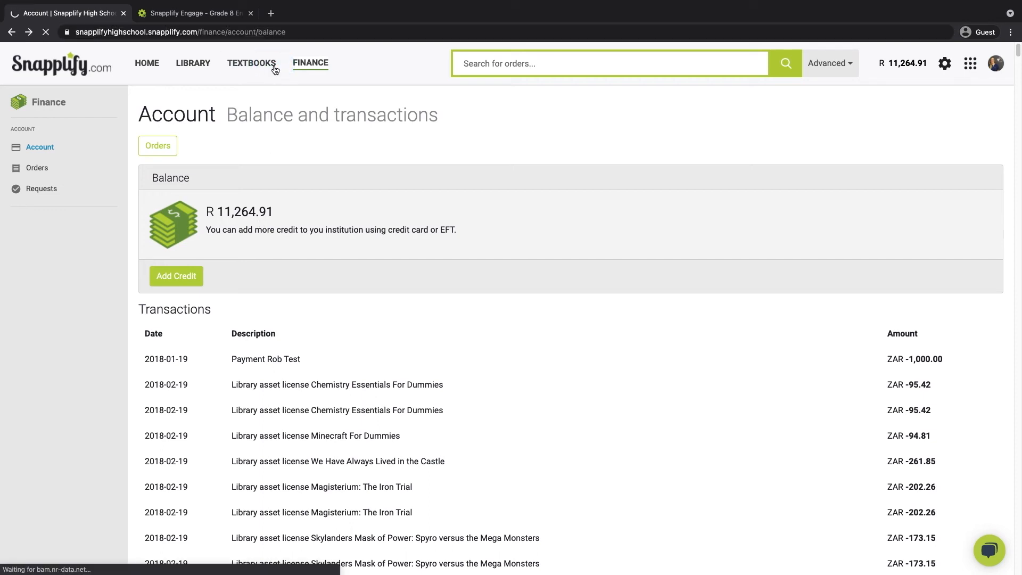
left_click(251, 63)
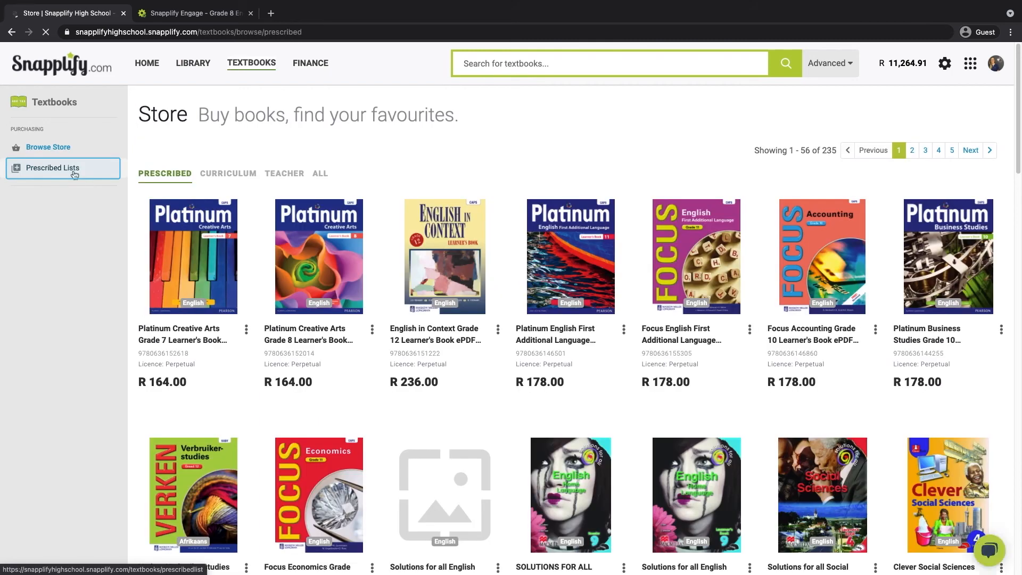
left_click(53, 167)
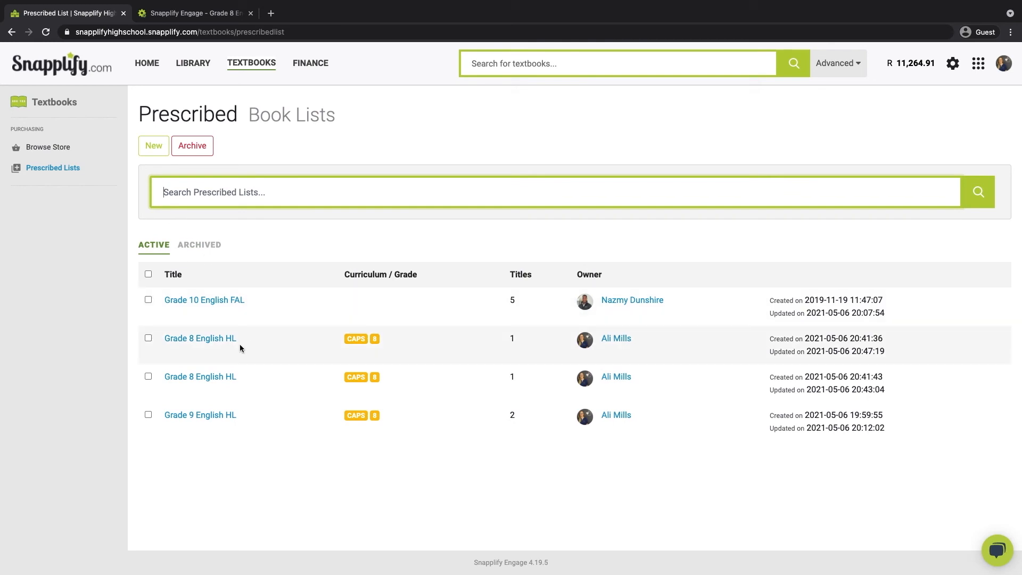
left_click(199, 338)
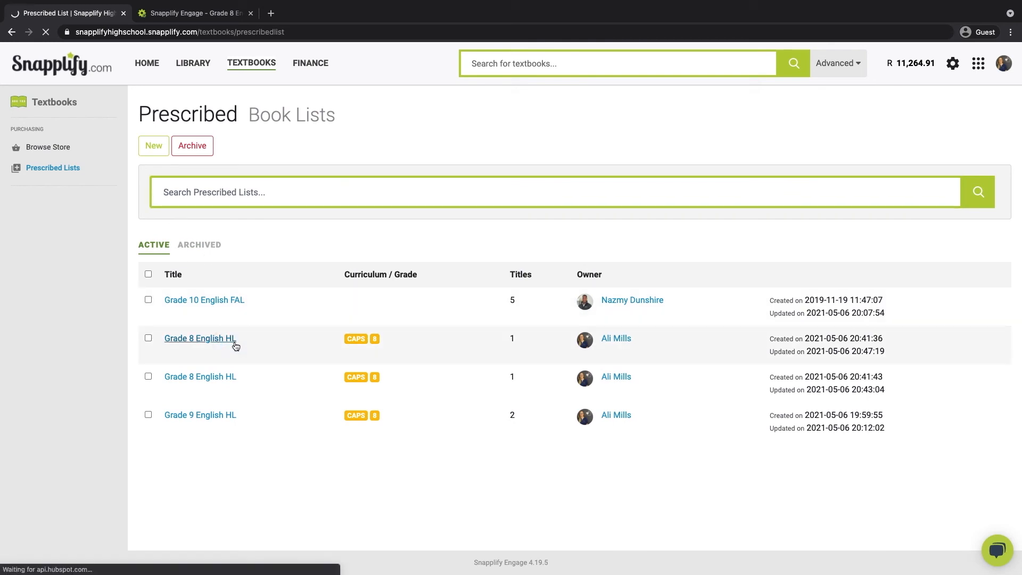
left_click(199, 338)
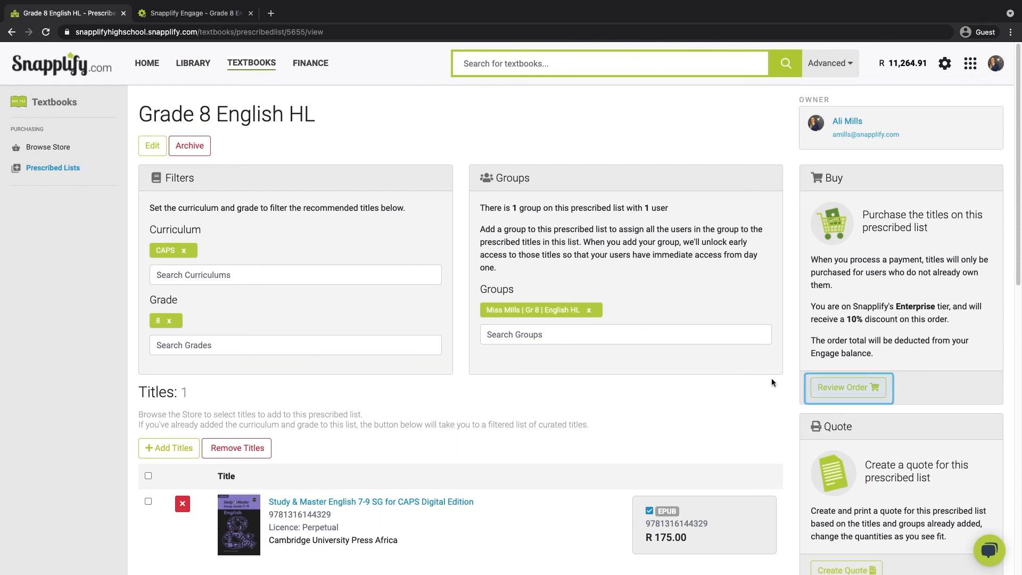
- Review and complete the order, paying from balance and leaving R 11,107.42 remaining
left_click(847, 386)
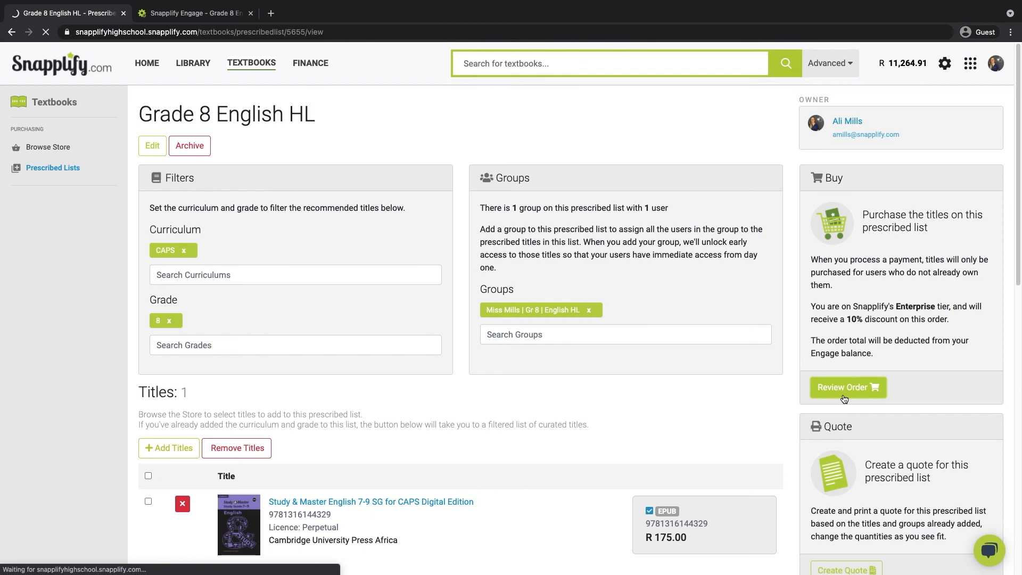
left_click(847, 387)
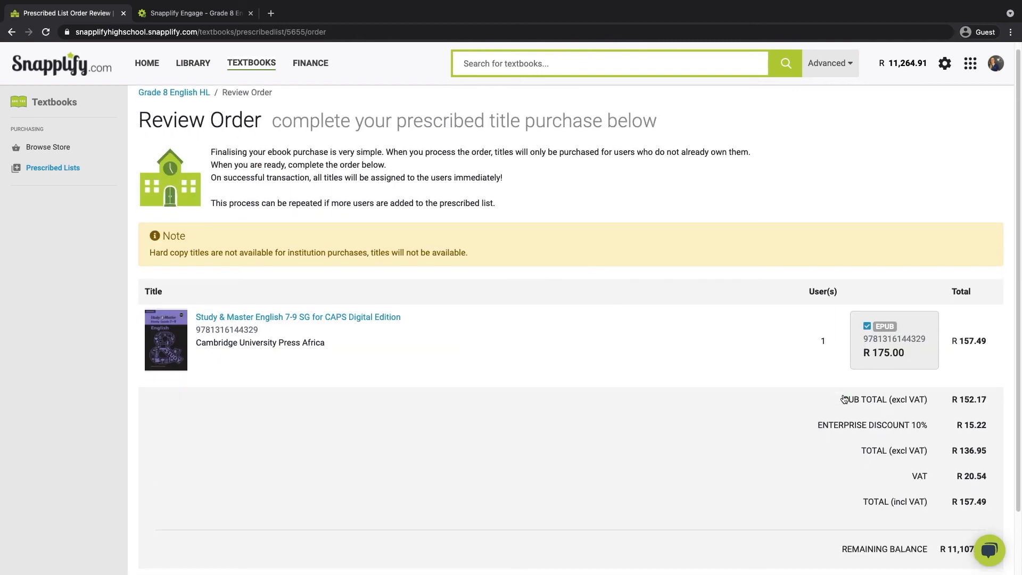
scroll("down", 3)
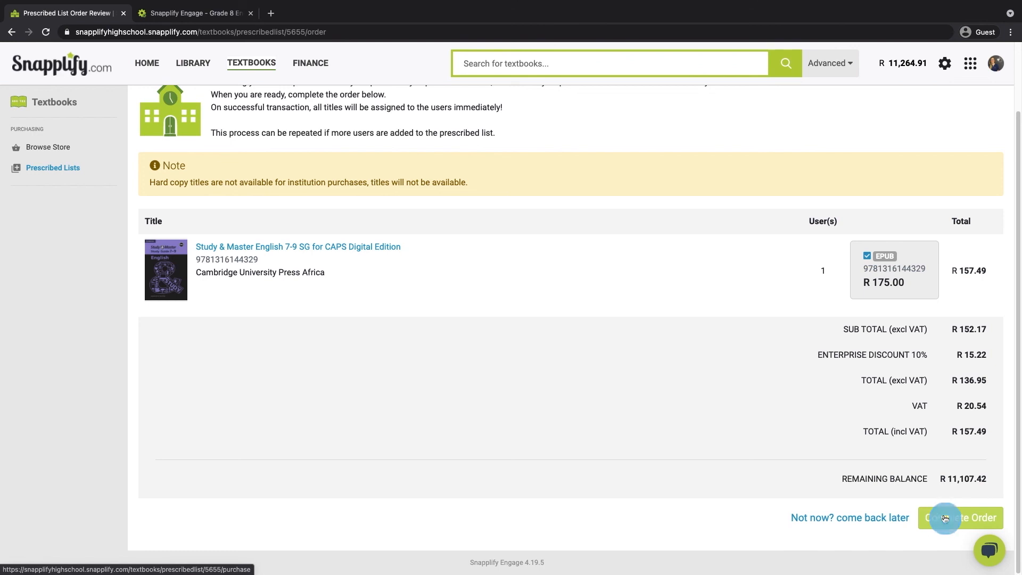
left_click(959, 517)
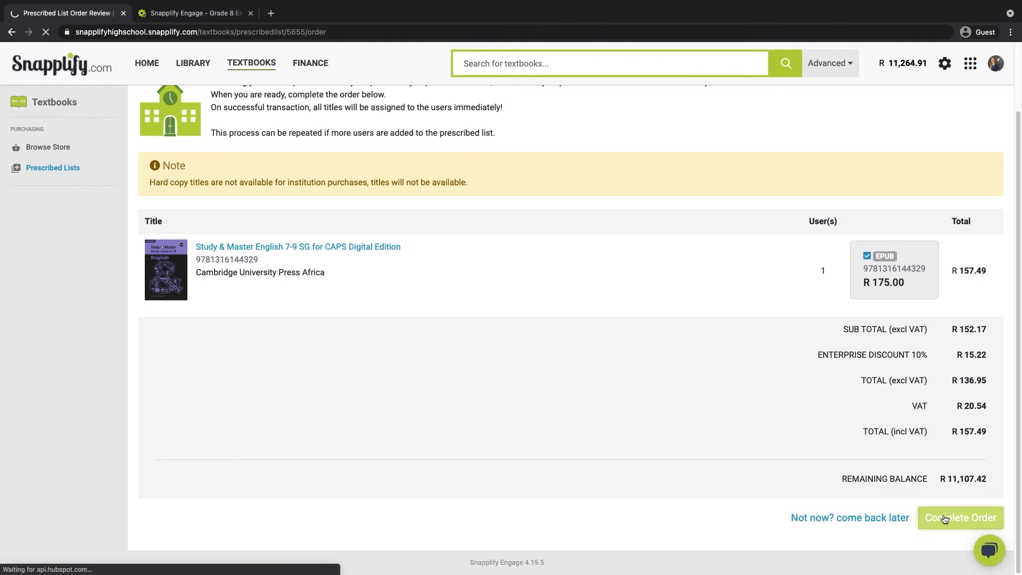
left_click(960, 518)
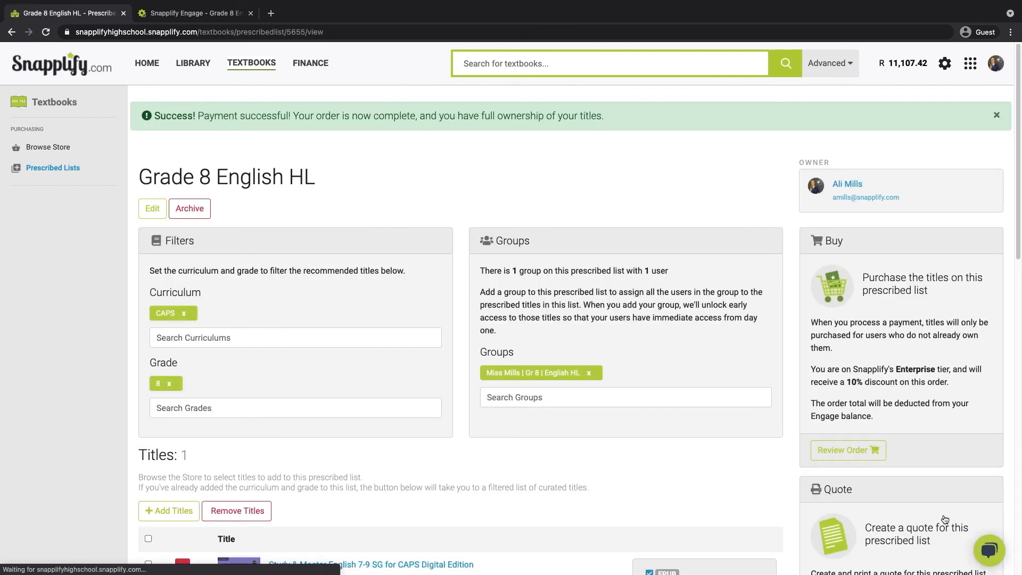